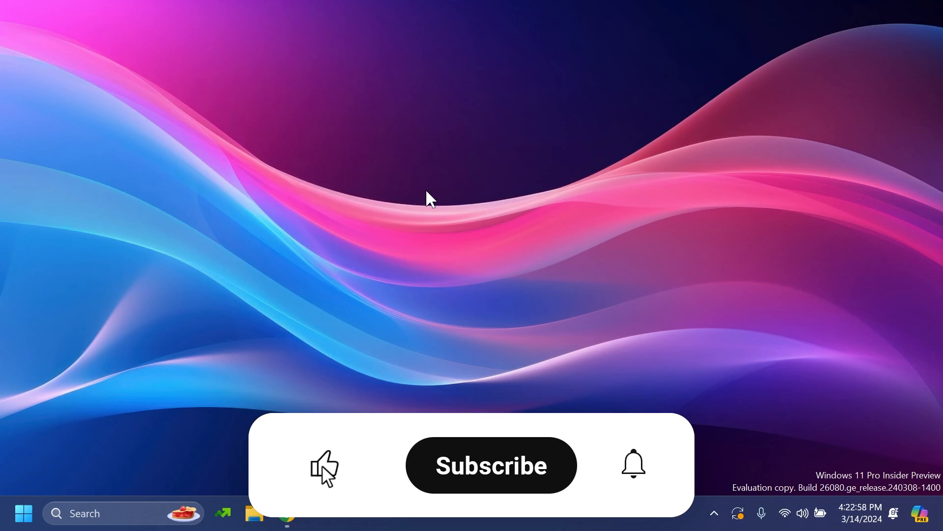
Restore the Chrome window showing the Windows Insider Preview ISO download page
click(491, 465)
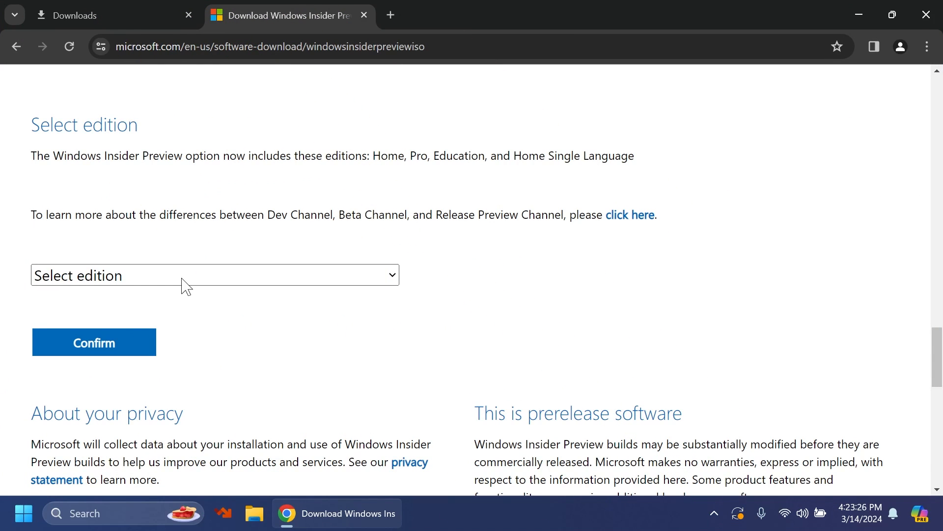
Confirm the Canary Channel Insider Preview edition and choose a product language for the ISO
click(215, 275)
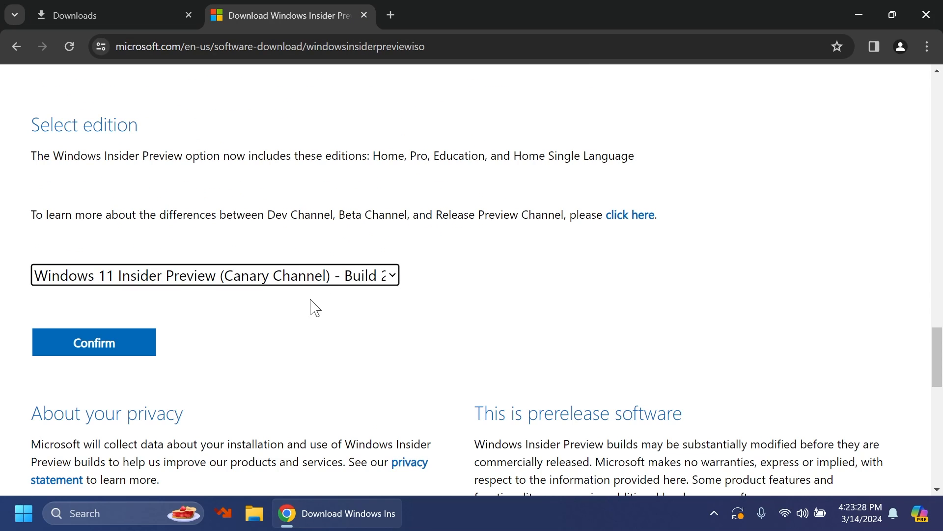
click(94, 342)
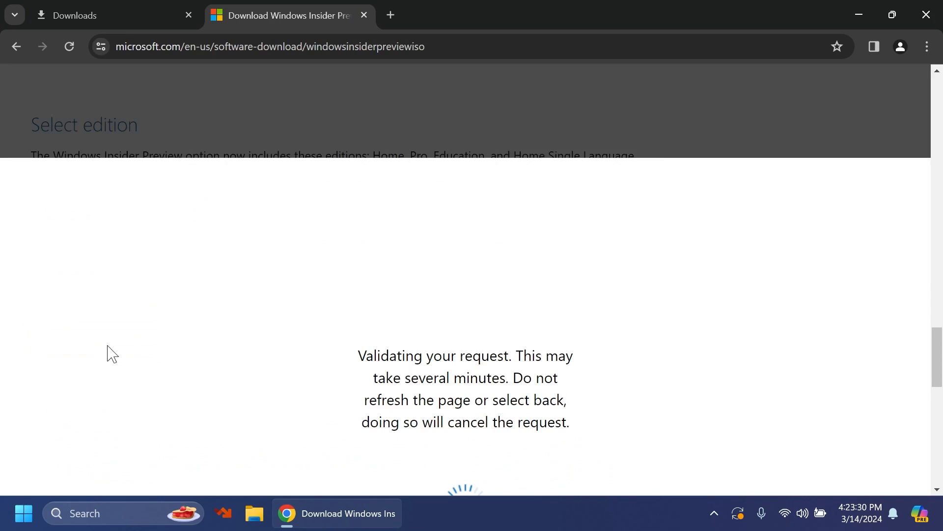
click(214, 259)
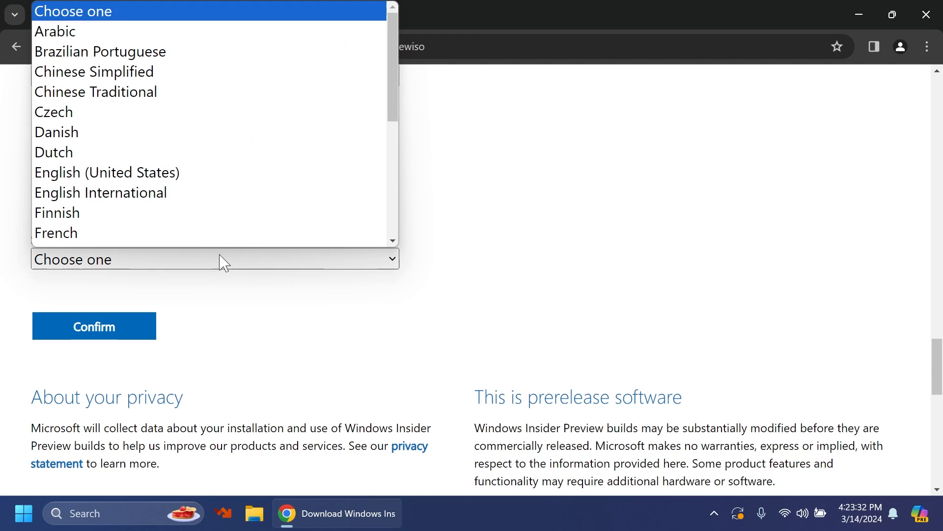
click(93, 325)
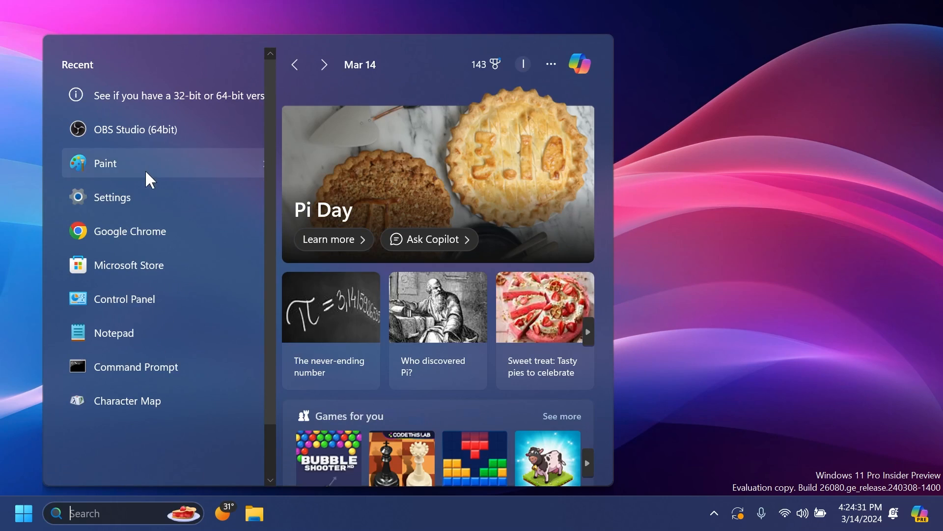
Reach the Windows Insider Program page with 'Stop getting preview builds' expanded
click(111, 196)
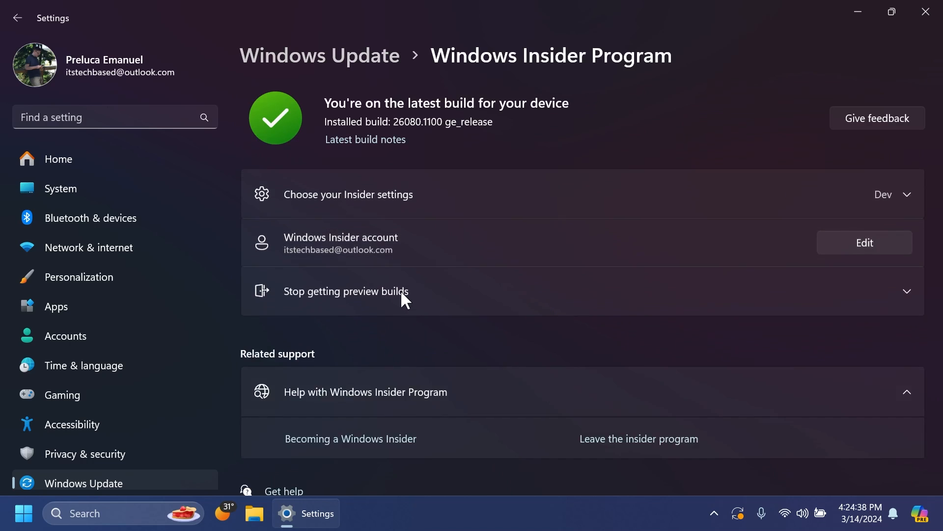
click(348, 193)
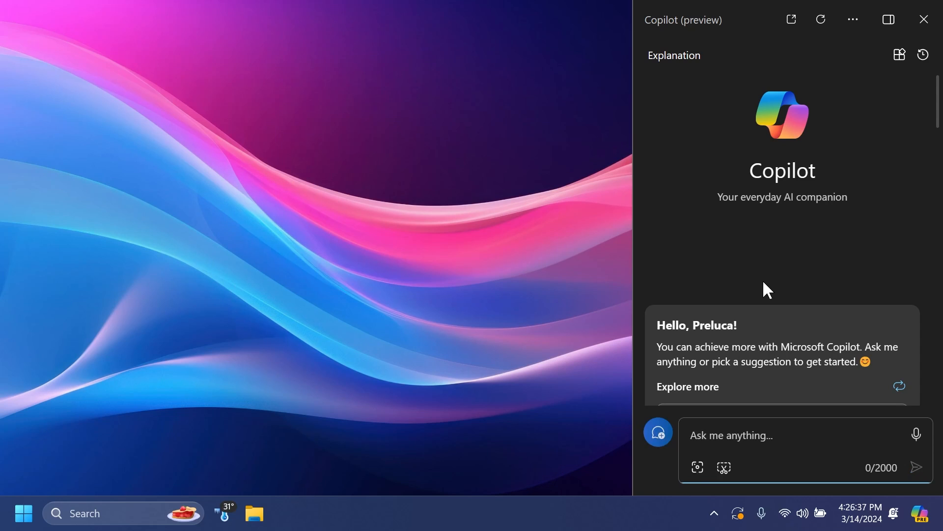
Ask Copilot 'empty recycle bin', read through its answer, then close the pane
text(empty recycle bin)
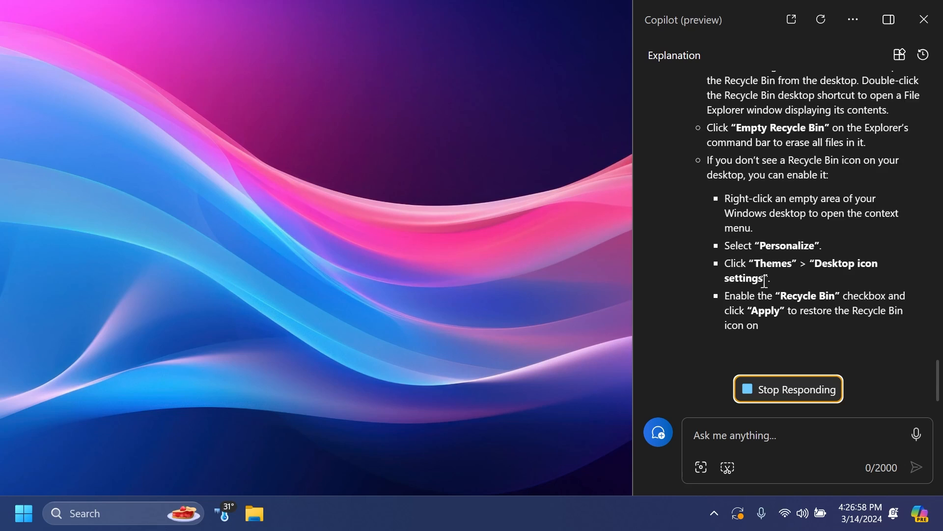
scroll(down, 3)
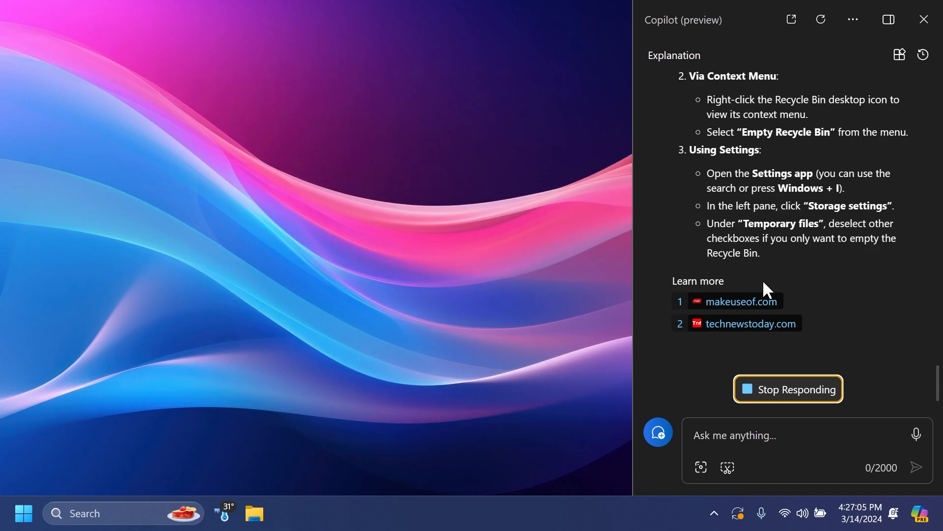
scroll(down, 3)
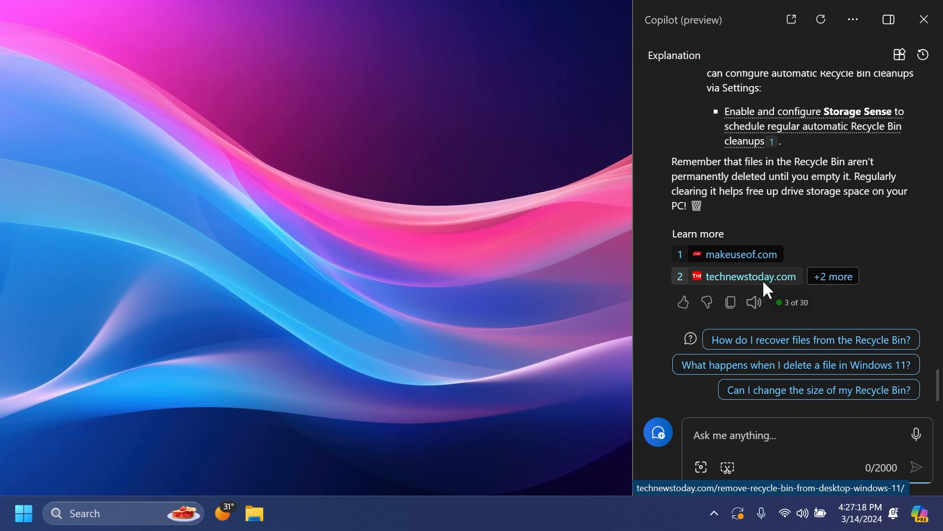
click(924, 20)
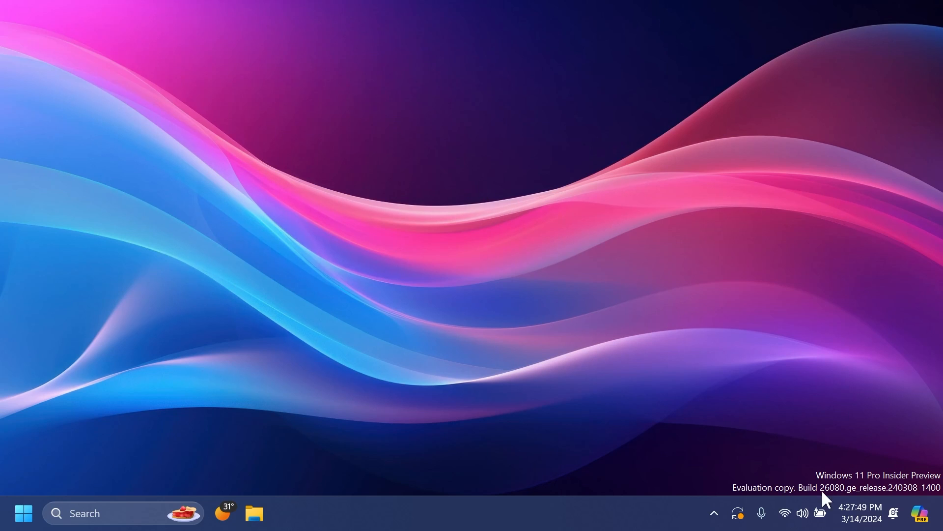
click(785, 513)
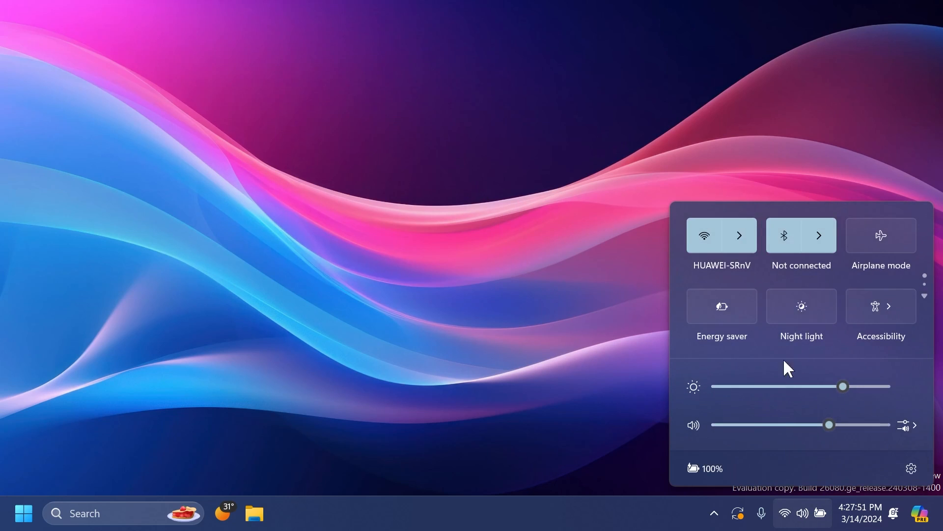
click(925, 296)
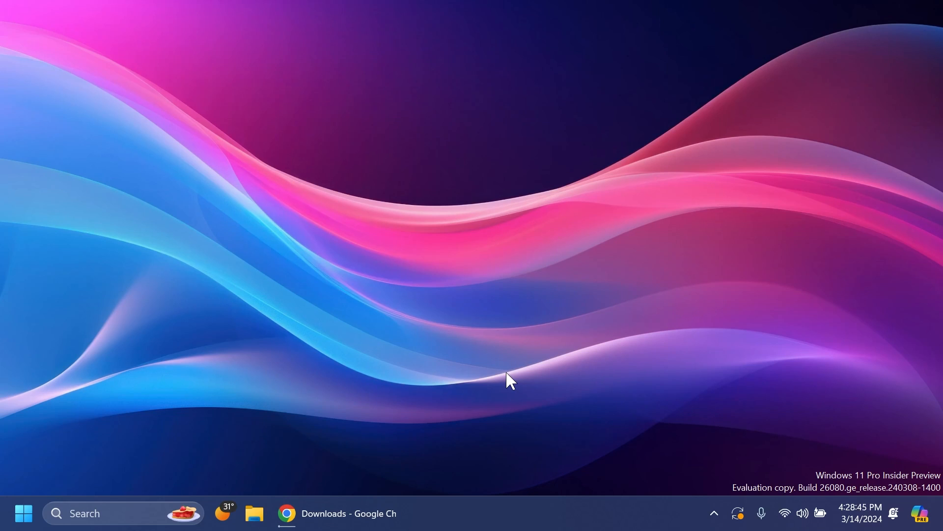
From the desktop's Personalize menu, set the Windows accent colour to the rose-red swatch
right_click(510, 380)
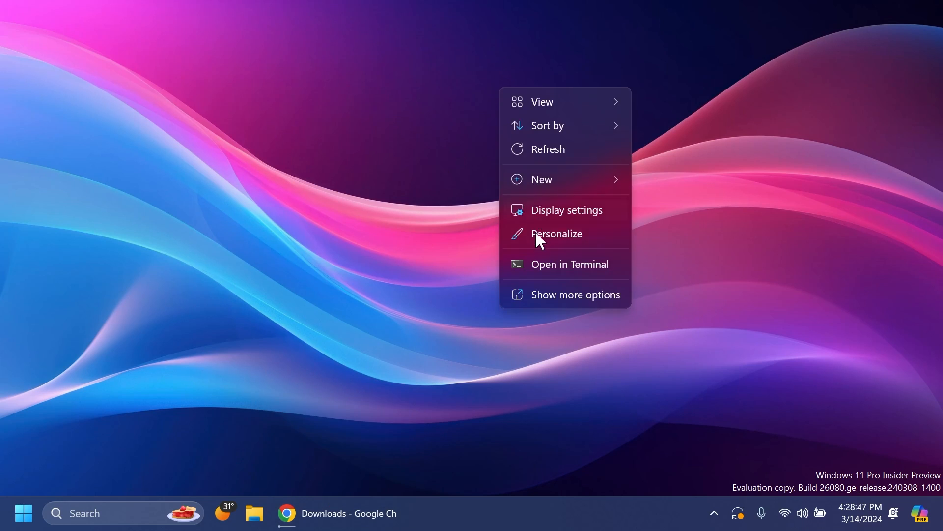
click(556, 234)
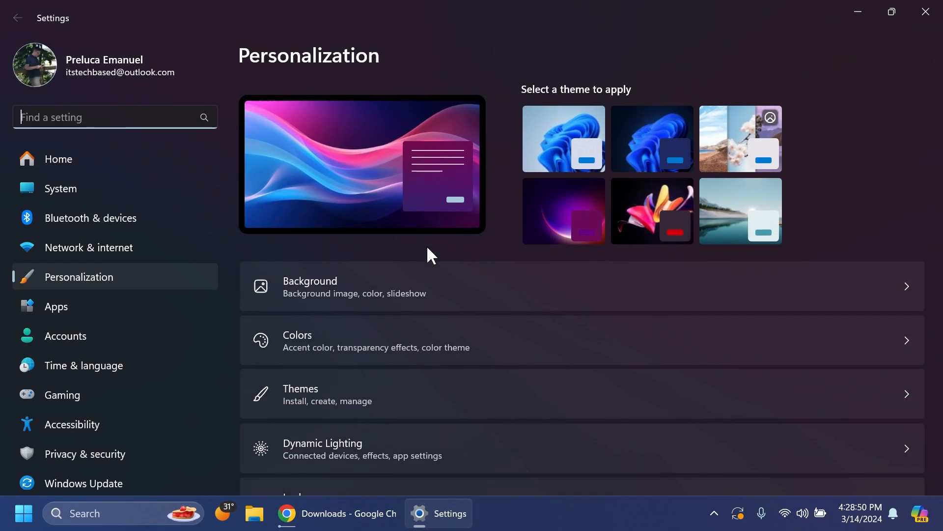
click(297, 340)
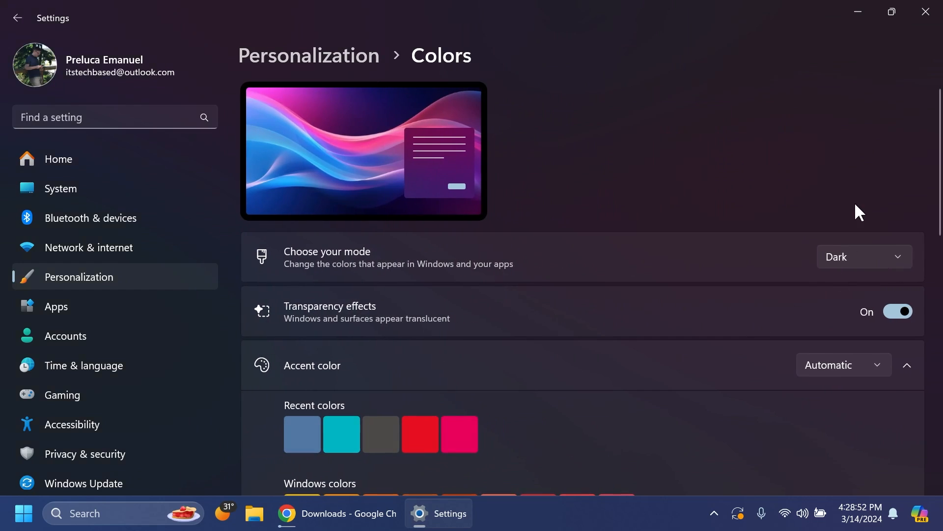
scroll(down, 3)
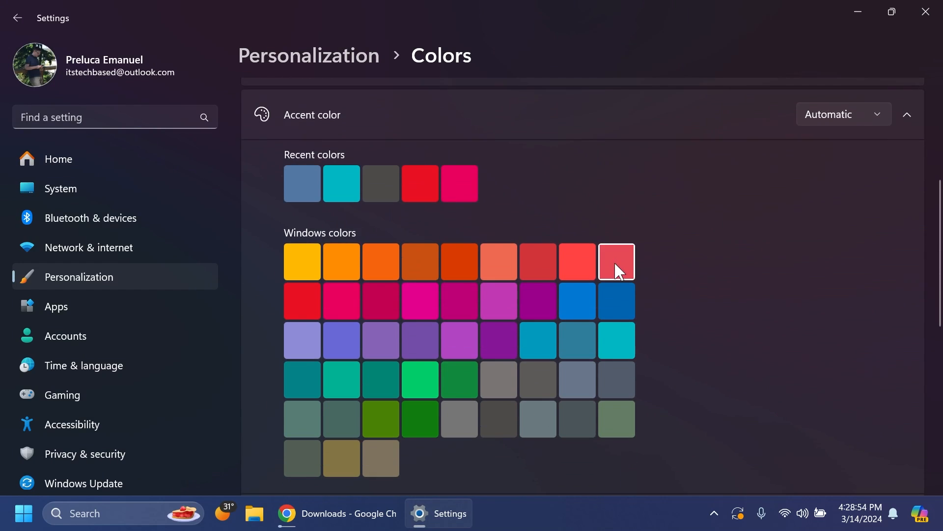
click(616, 261)
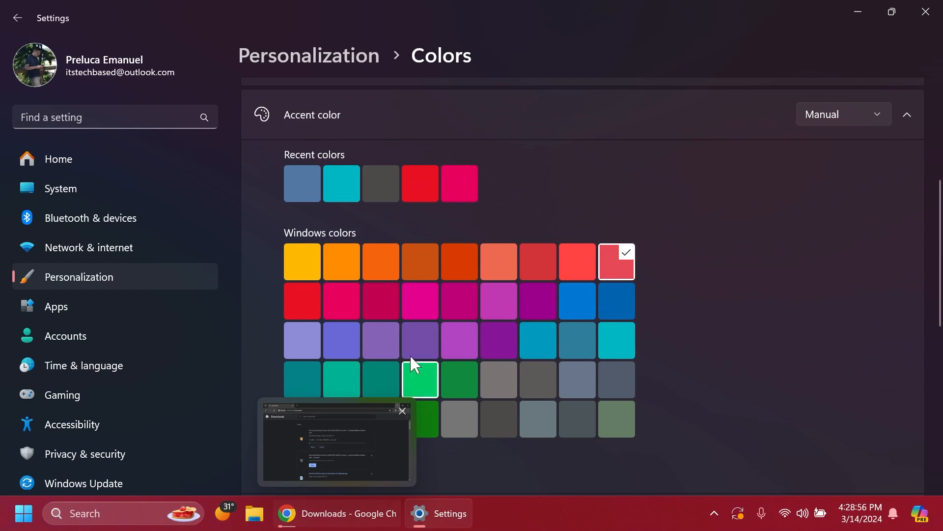
click(420, 379)
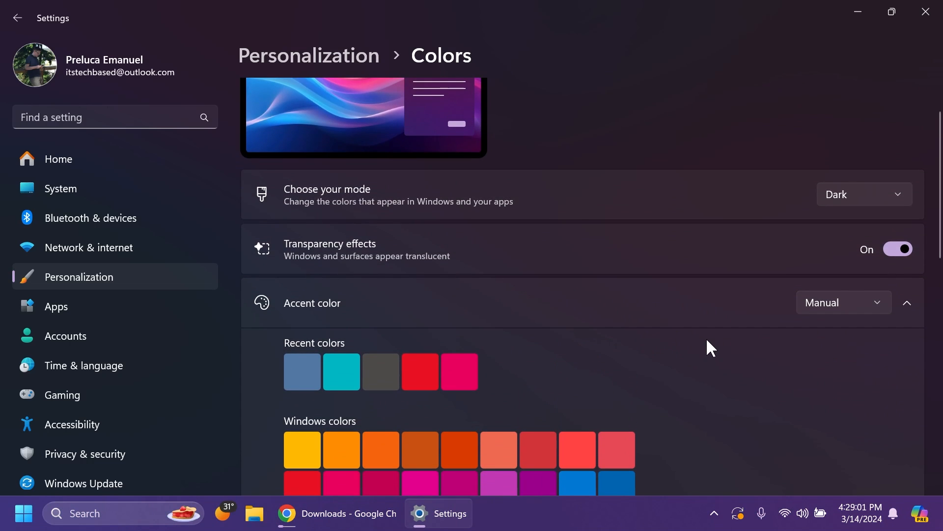
Switch to the Windows Update page in Settings
click(842, 302)
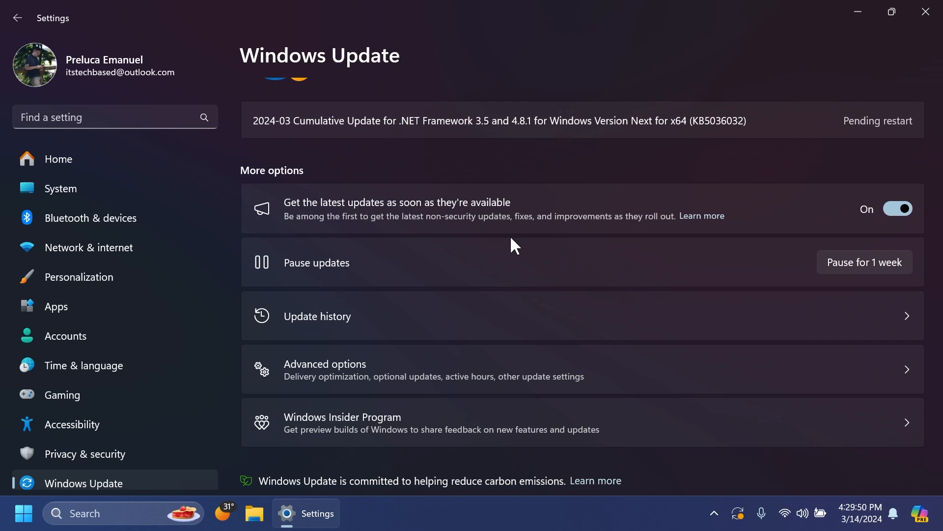
Show the Microsoft Print to PDF printer page with Additional printer settings expanded
click(318, 315)
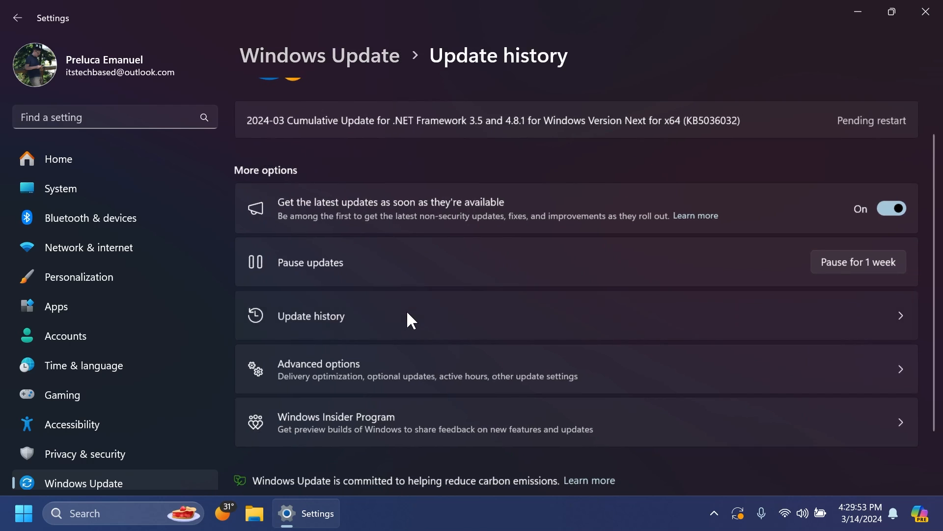
click(311, 315)
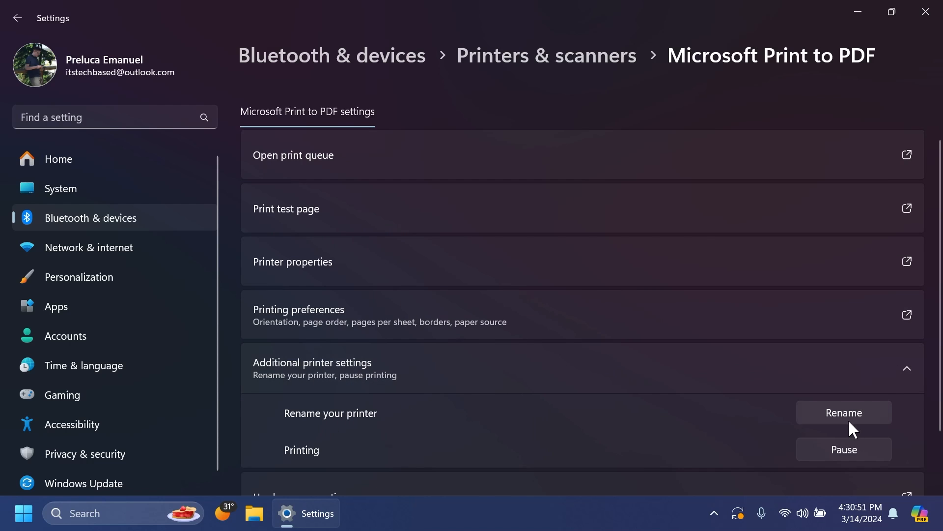
Go to the Accessibility Hearing aids page in Settings
click(843, 412)
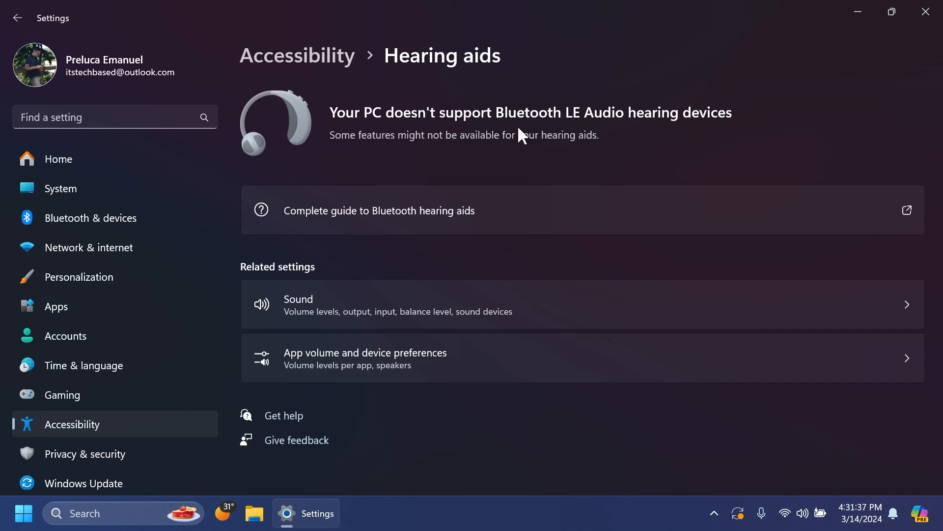
mouse_move(421, 169)
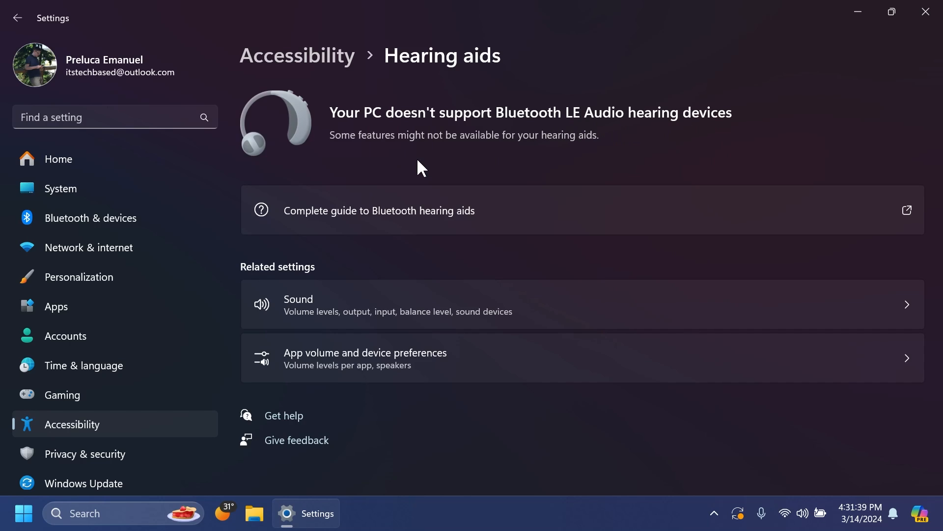
mouse_move(407, 251)
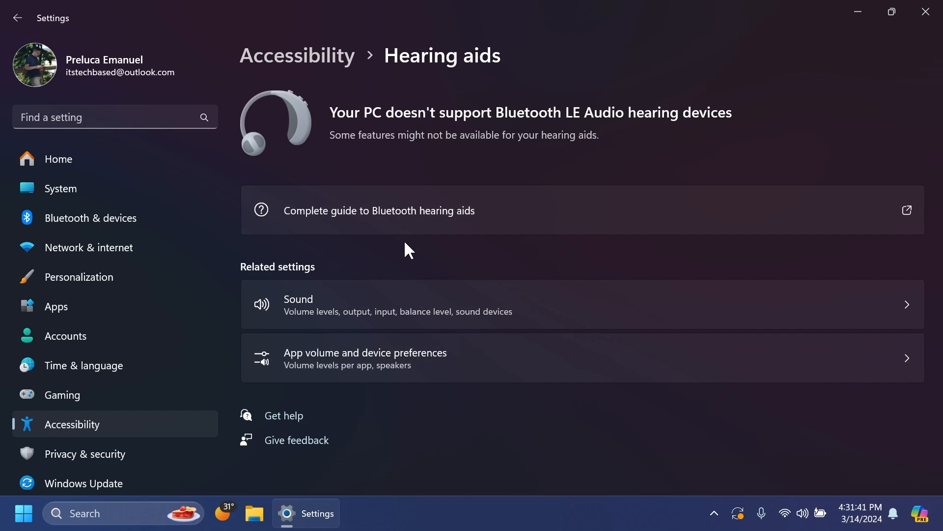
mouse_move(436, 173)
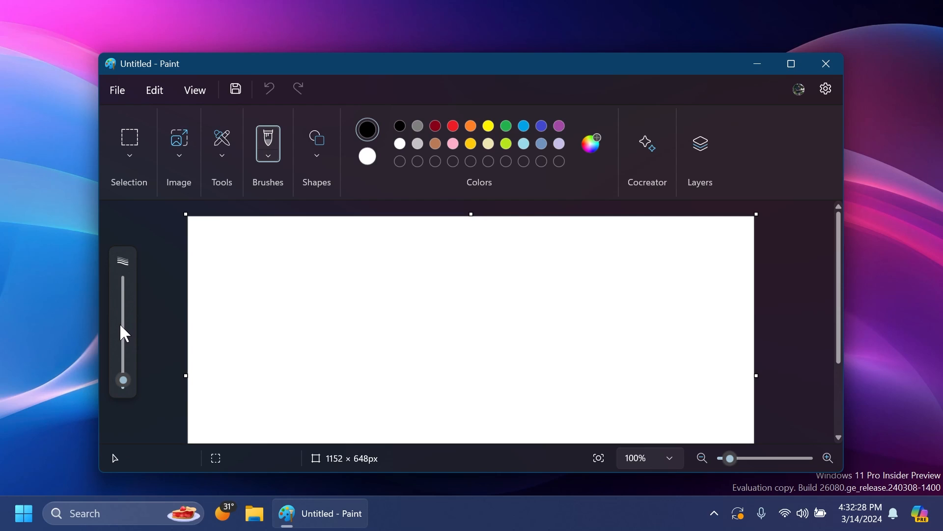
mouse_move(321, 303)
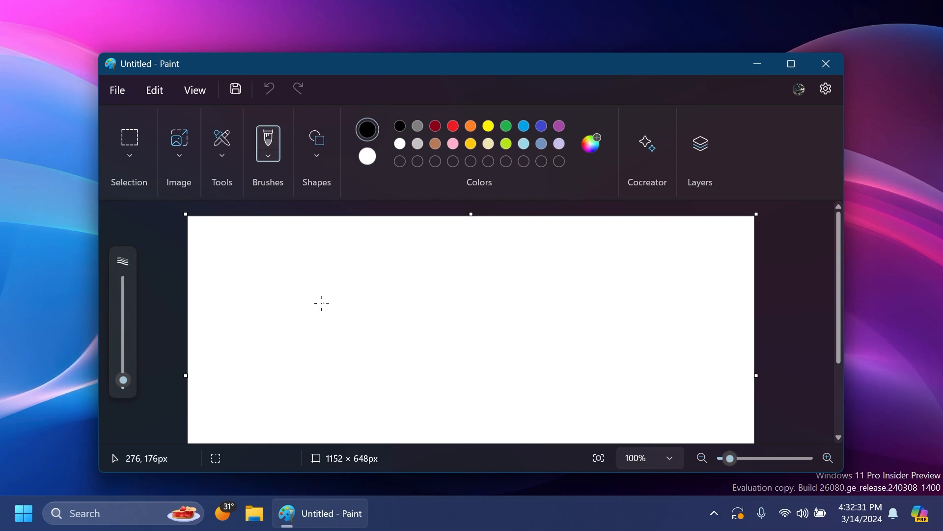
Draw a thin scribble, enlarge the brush to 17px, and paint a thick stroke beside it
drag(294, 259, 361, 343)
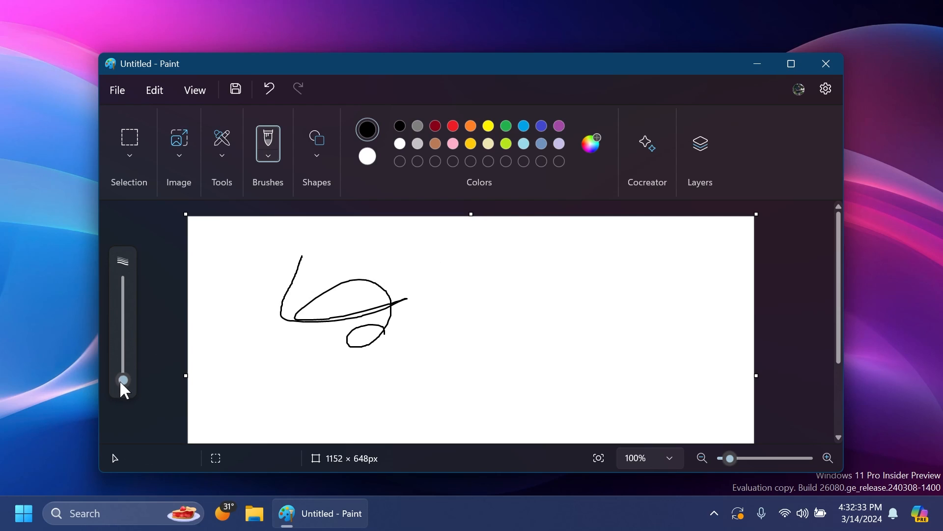
drag(123, 379, 123, 364)
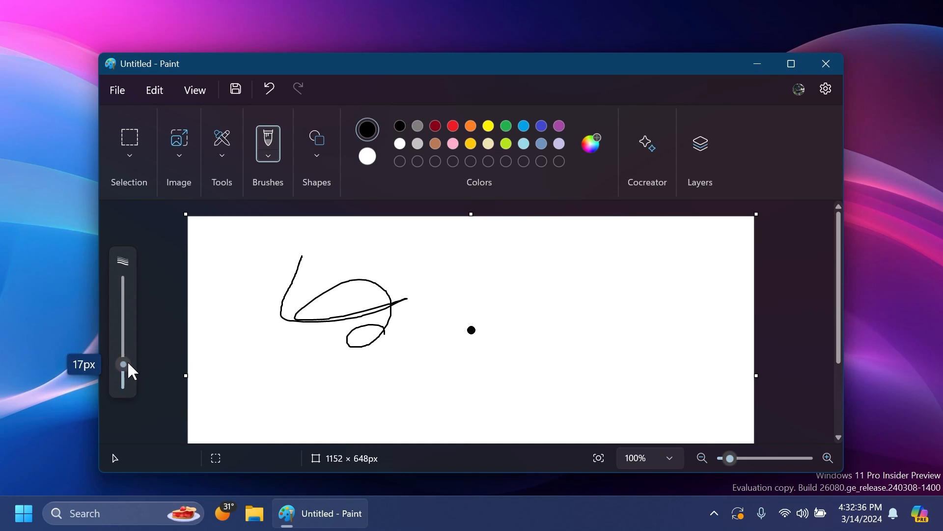
drag(123, 366, 124, 353)
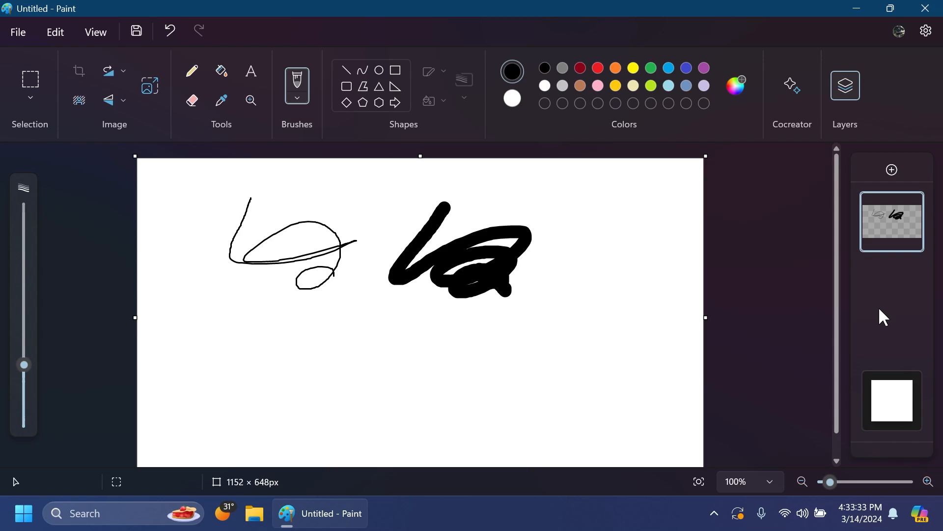
mouse_move(892, 311)
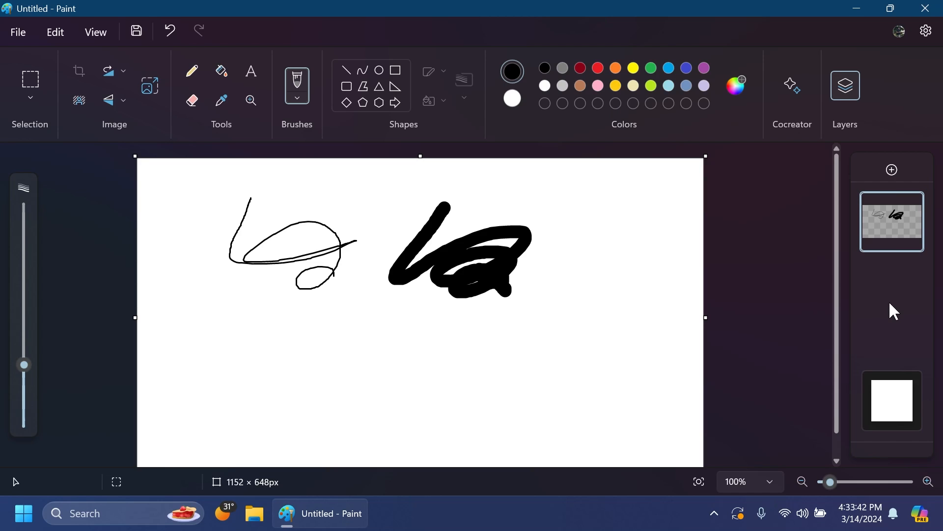
Close the Paint window to return to the desktop
click(856, 9)
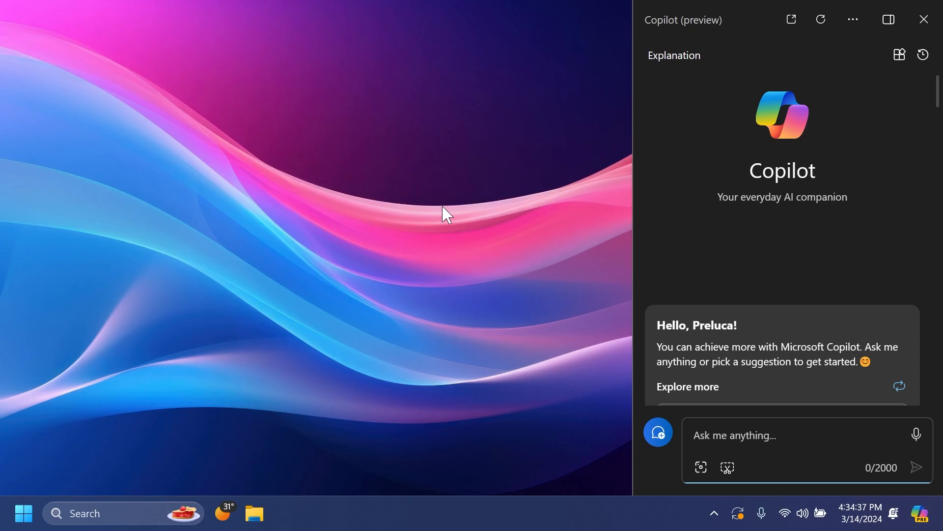
Dismiss Copilot and launch File Explorer at its Home page
click(924, 20)
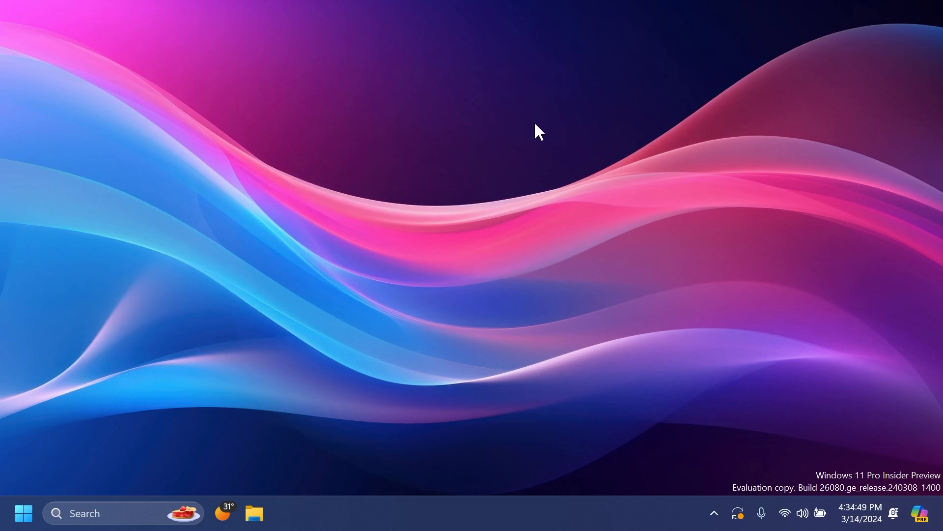
click(254, 513)
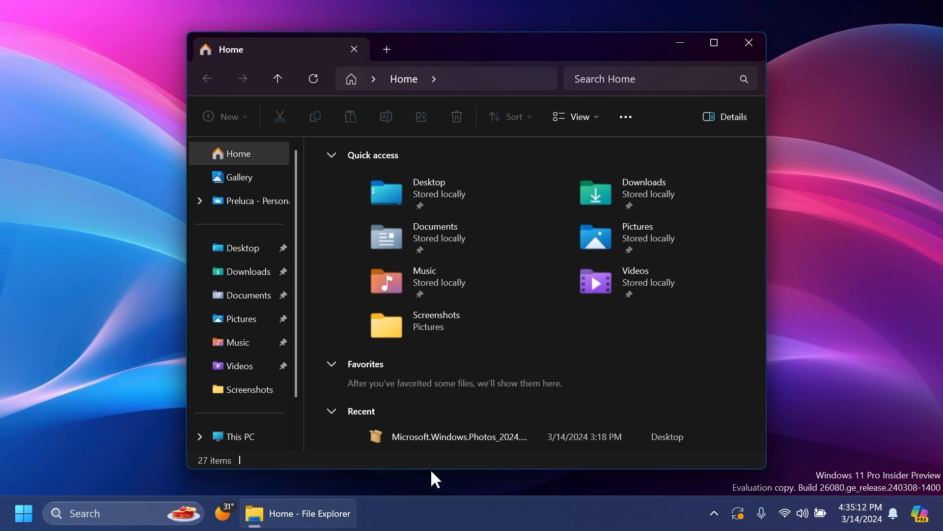
Close File Explorer so Task Manager's Processes list can come up
click(724, 117)
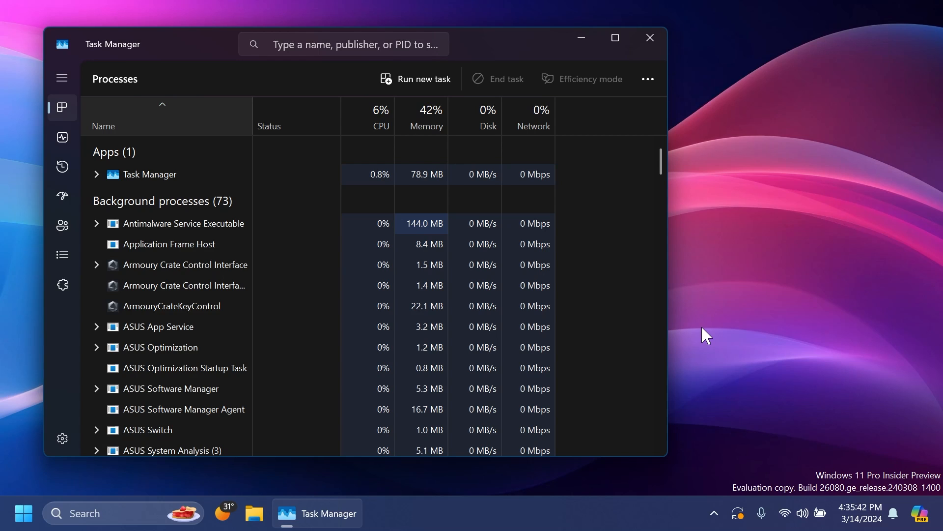
Close Task Manager and land on the Settings Home page
click(649, 37)
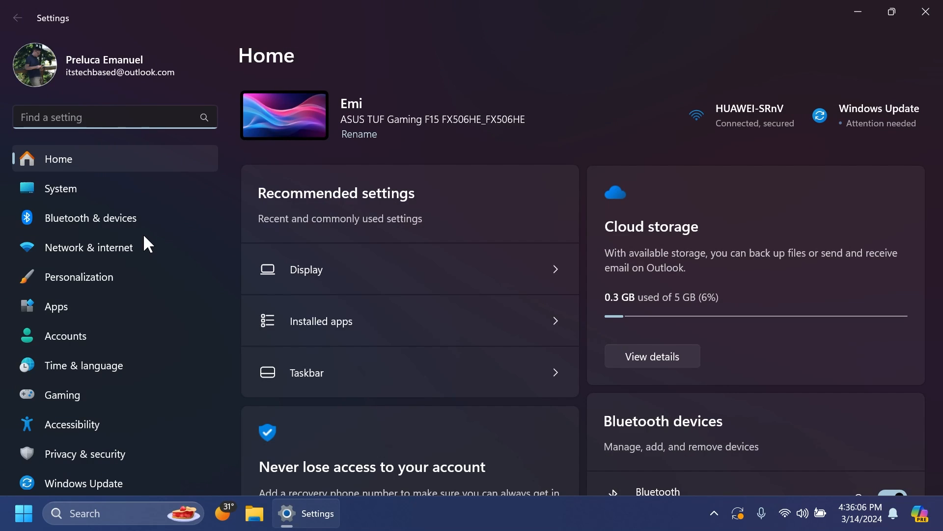
mouse_move(93, 197)
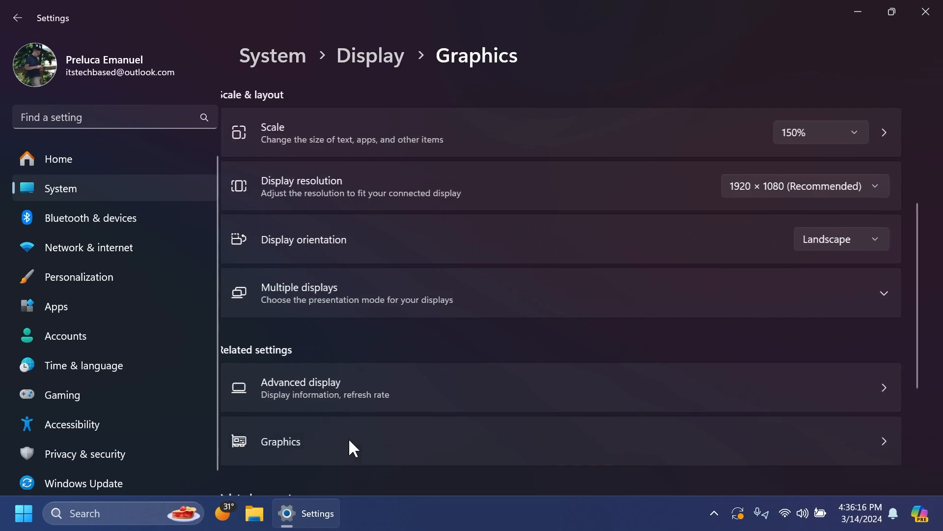
Go to the Graphics page under System > Display related settings
click(280, 442)
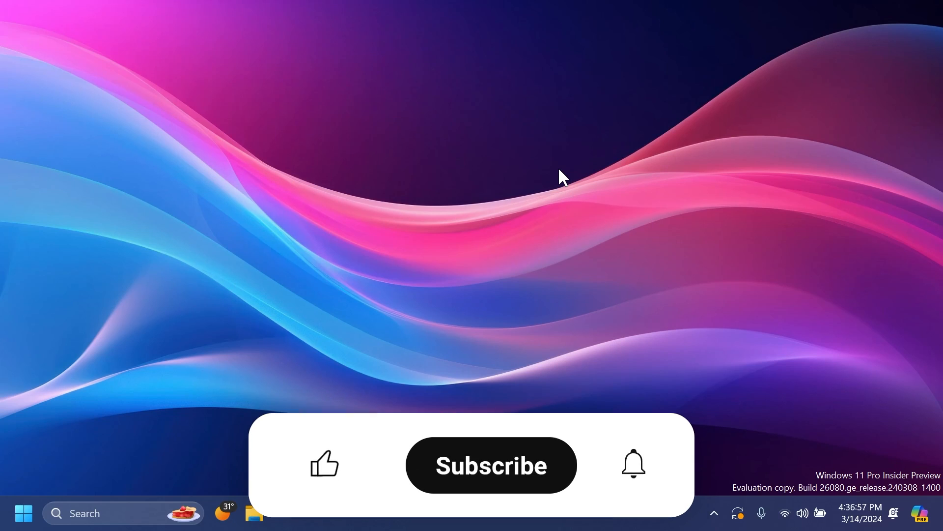
click(325, 464)
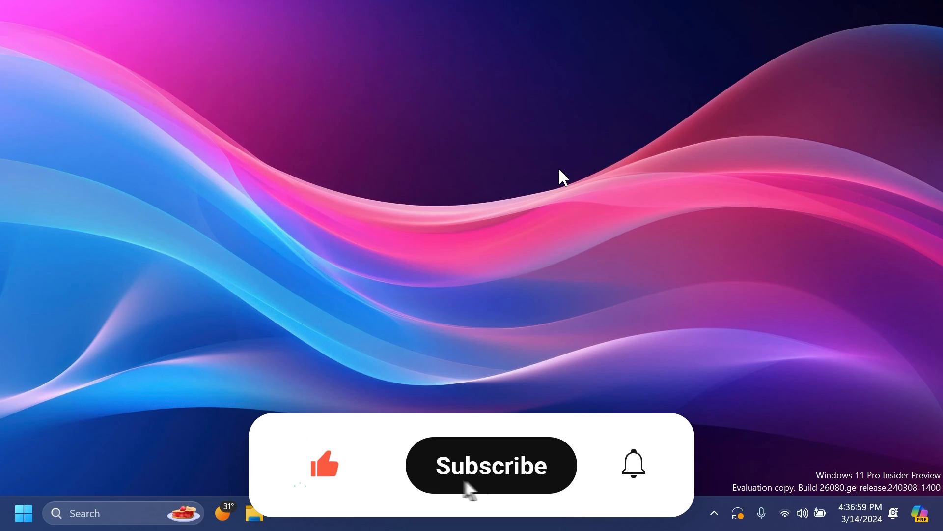
click(490, 465)
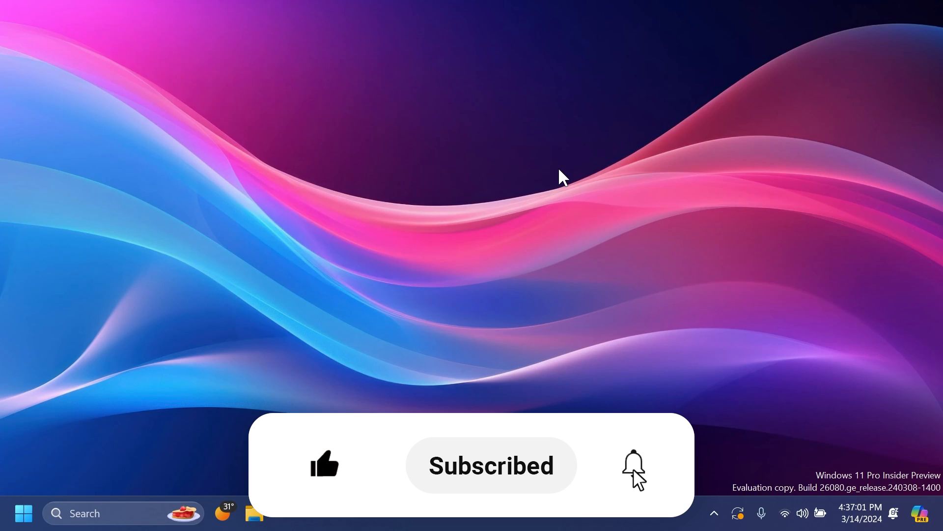